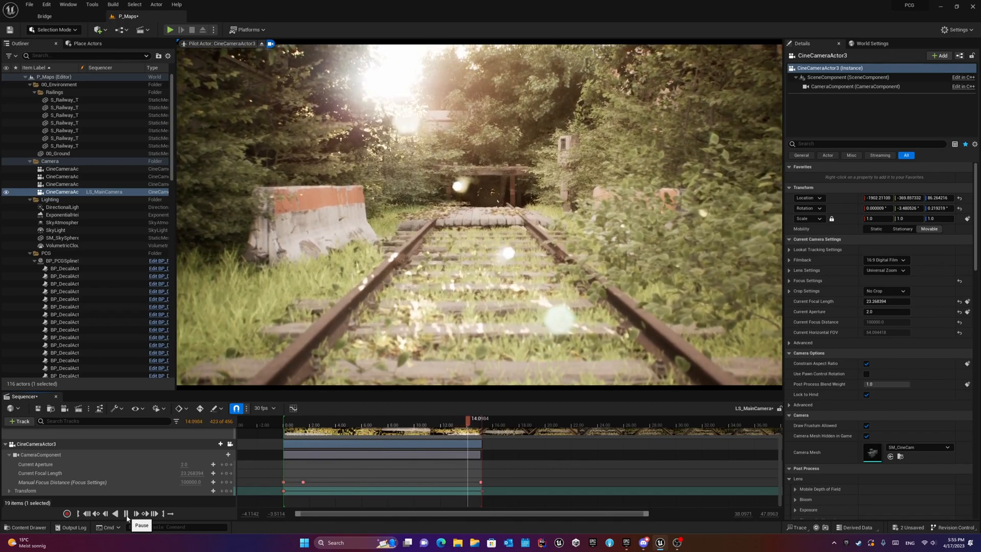
Pause the Sequencer camera playback around frame 456
left_click(125, 514)
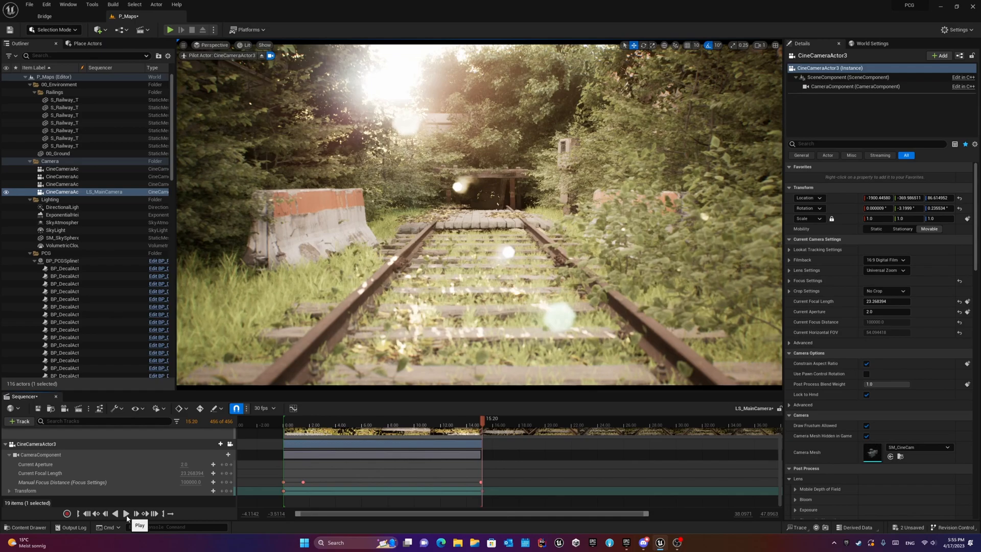
mouse_move(99, 339)
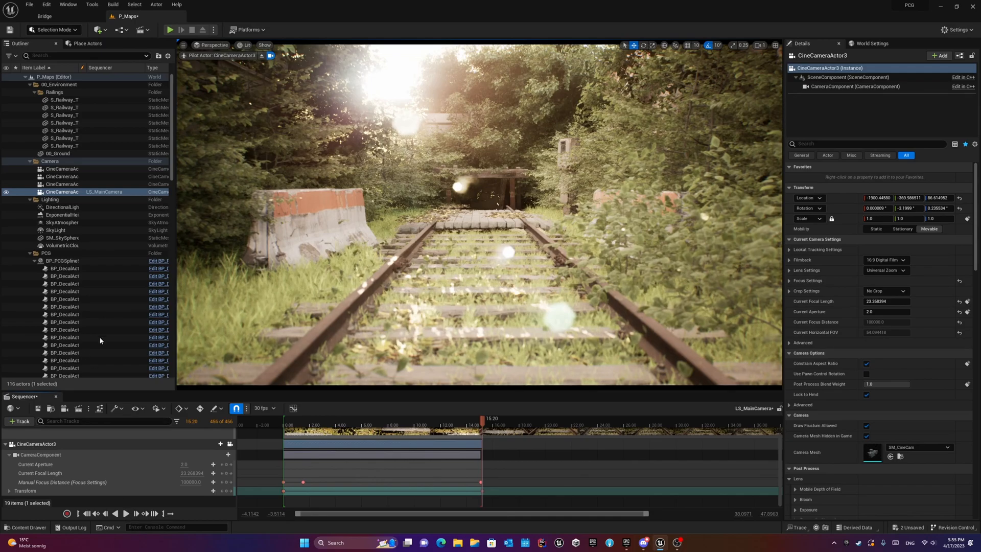
mouse_move(260, 55)
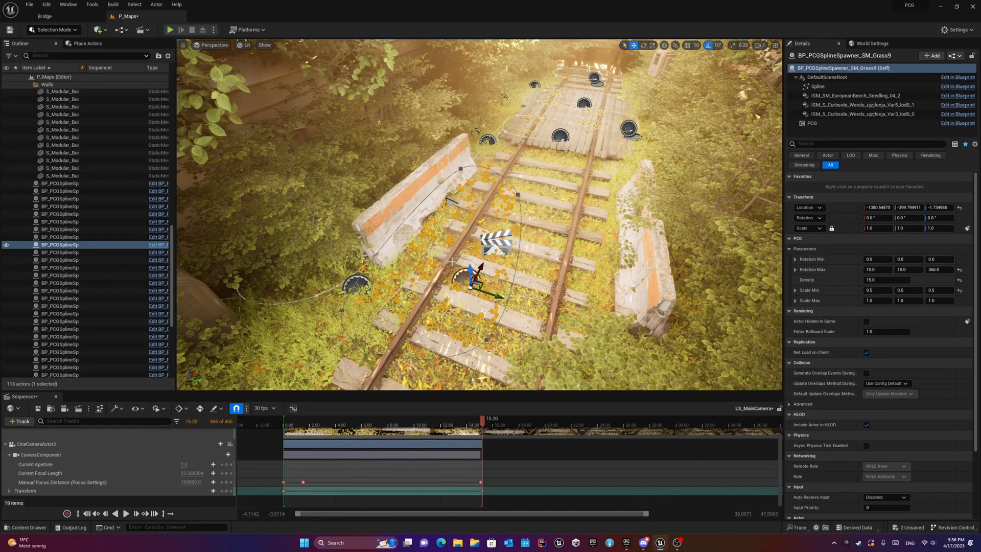
Search the Plugins window for 'proce' to confirm the Procedural Content Generation plugins are enabled
left_click(46, 4)
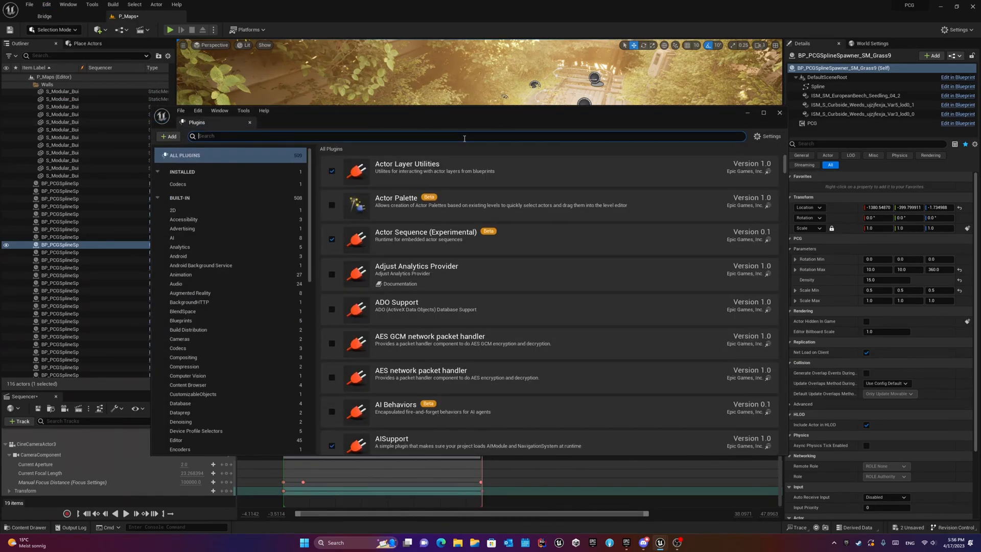
type("procedu")
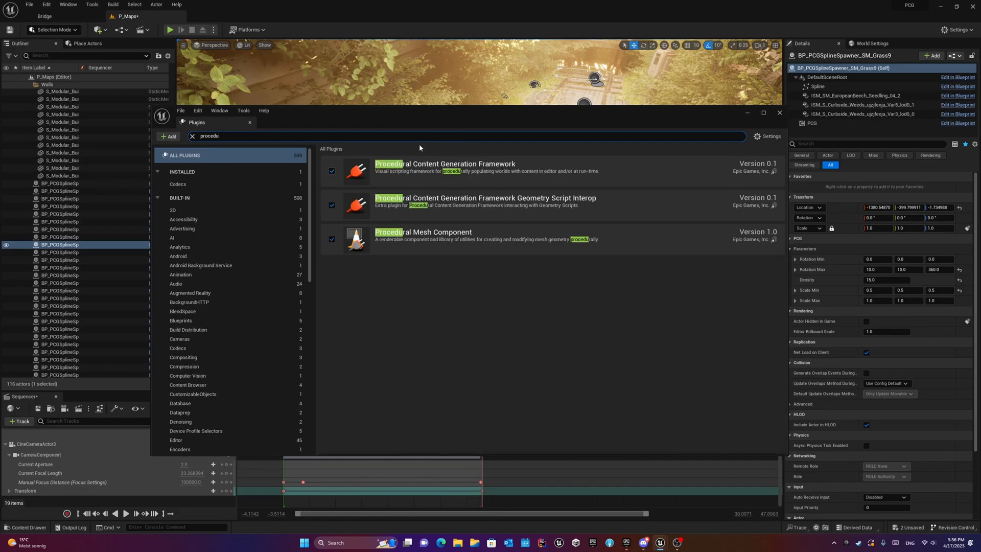
mouse_move(504, 224)
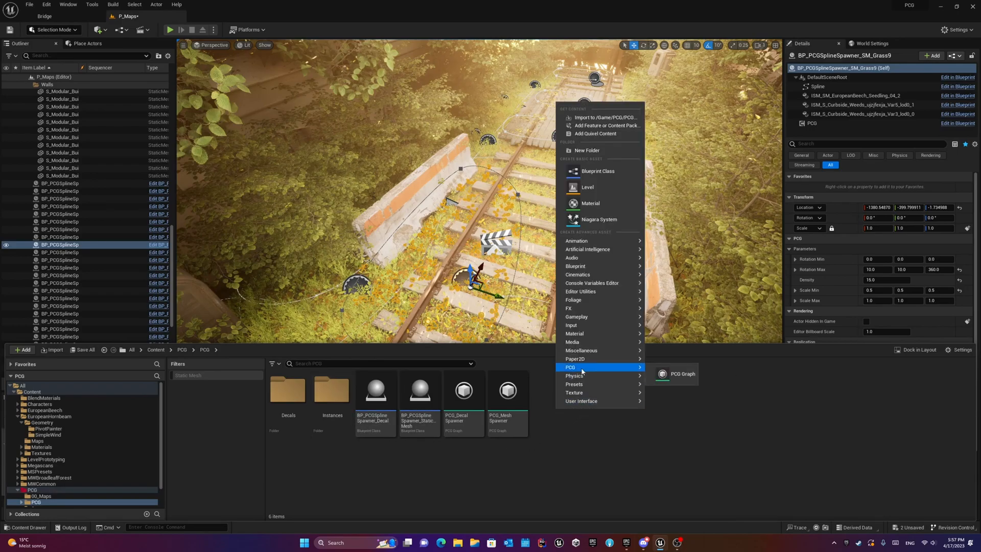
Dismiss the new-asset menu and open the PCG_MeshSpawner graph from the PCG folder
left_click(549, 460)
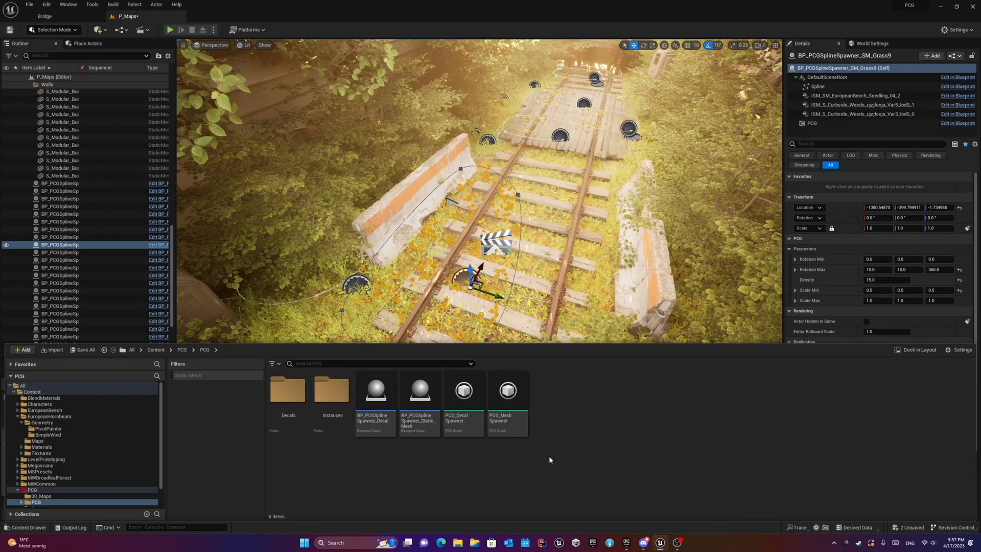
left_click(507, 401)
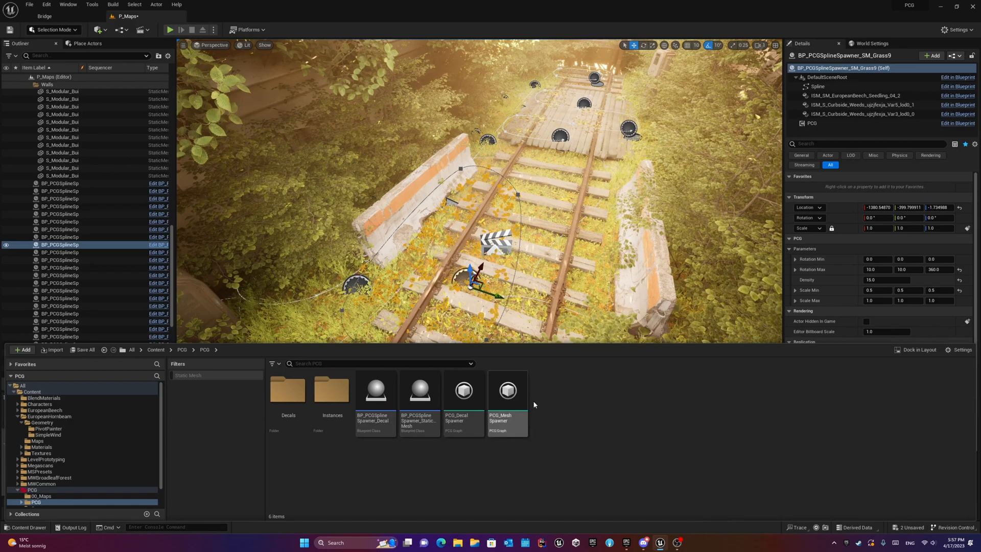
mouse_move(498, 428)
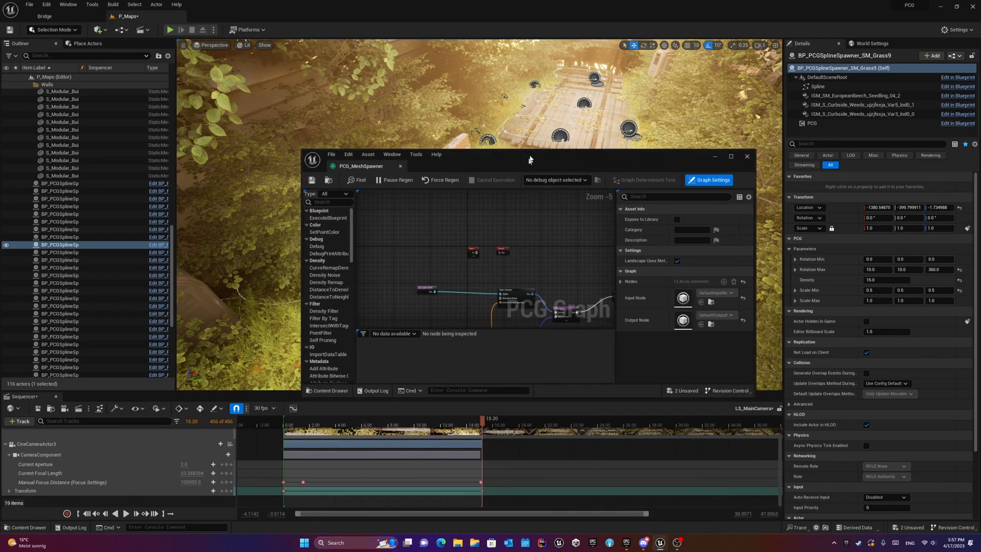
Maximize the graph editor, inspect the tag-based actor data node's settings, then return to the P_Maps level
left_click(730, 155)
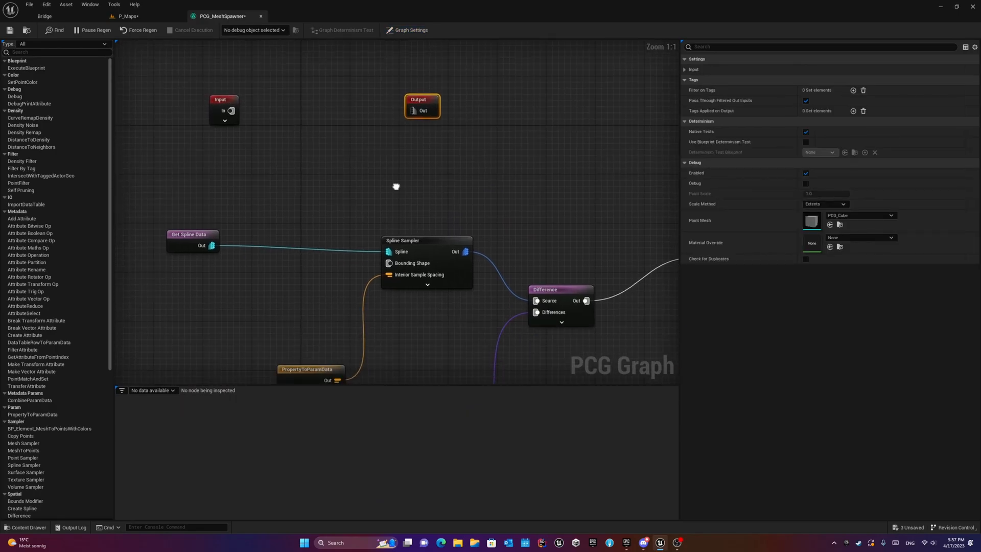
scroll("down", 3)
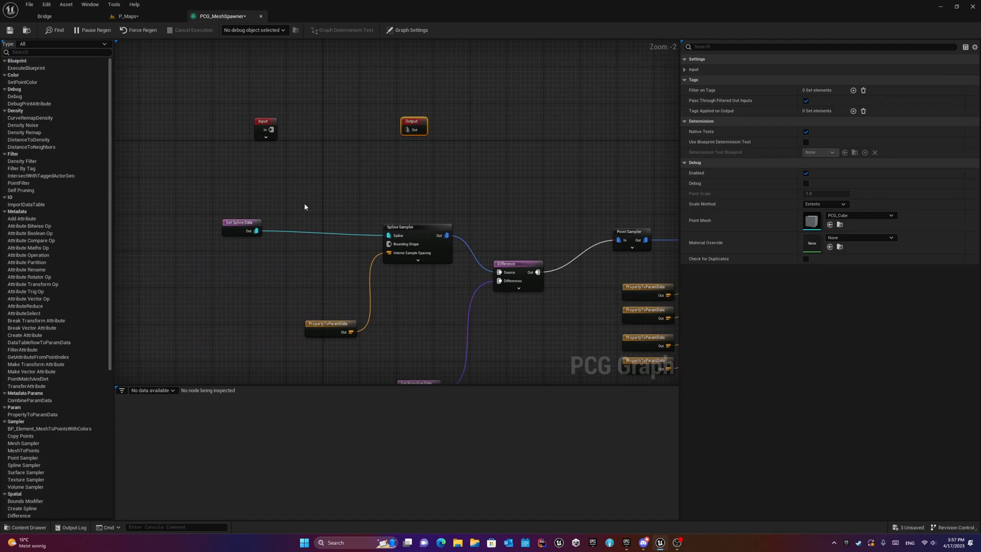
left_click(263, 222)
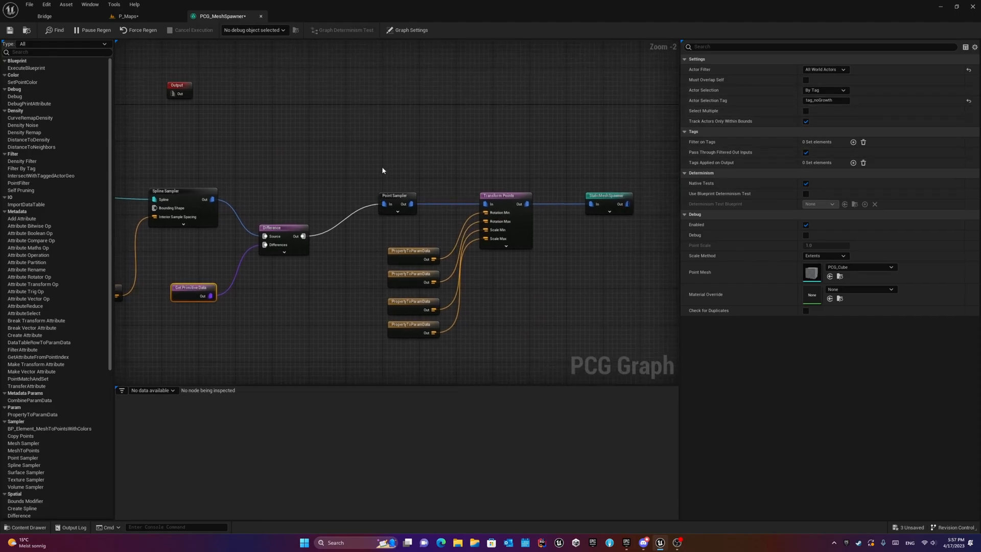
mouse_move(407, 205)
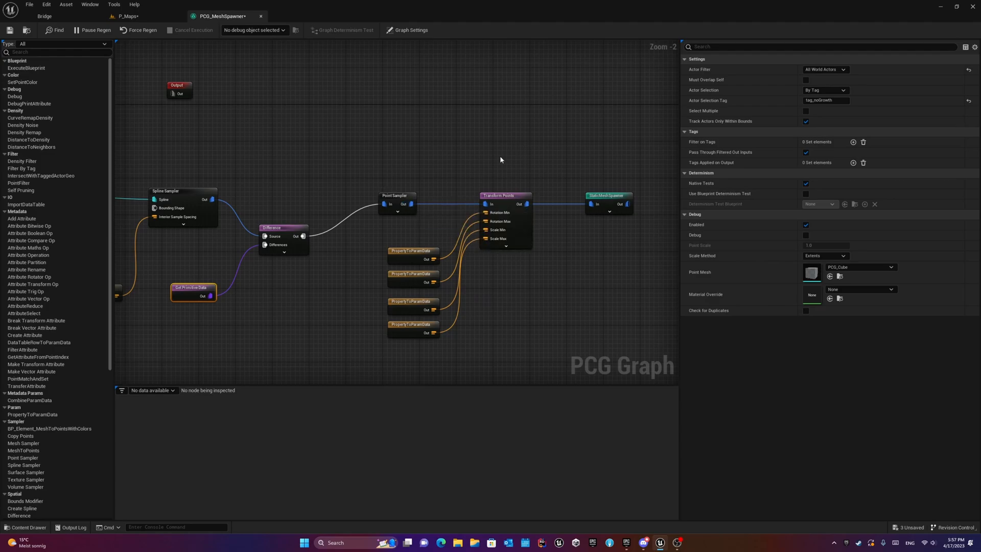
mouse_move(398, 159)
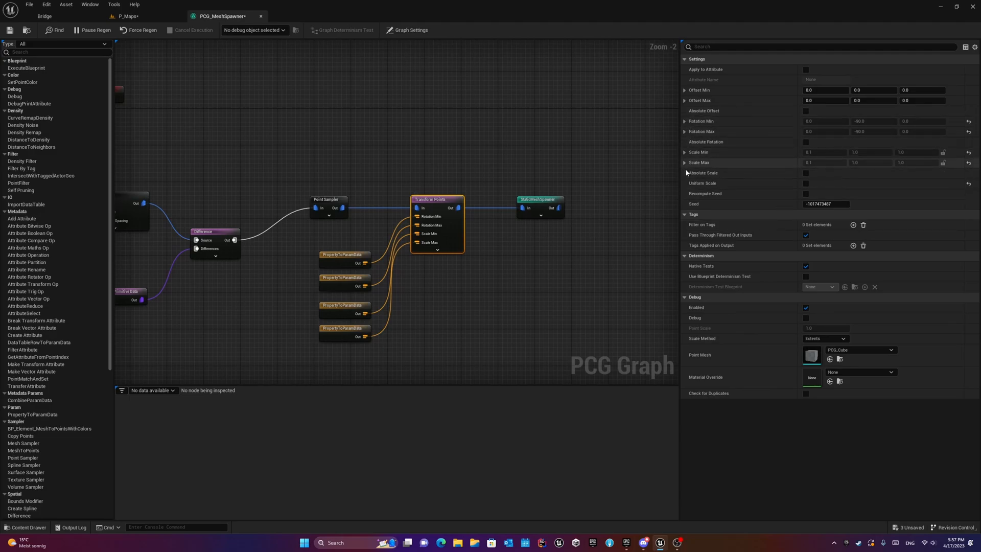
mouse_move(781, 160)
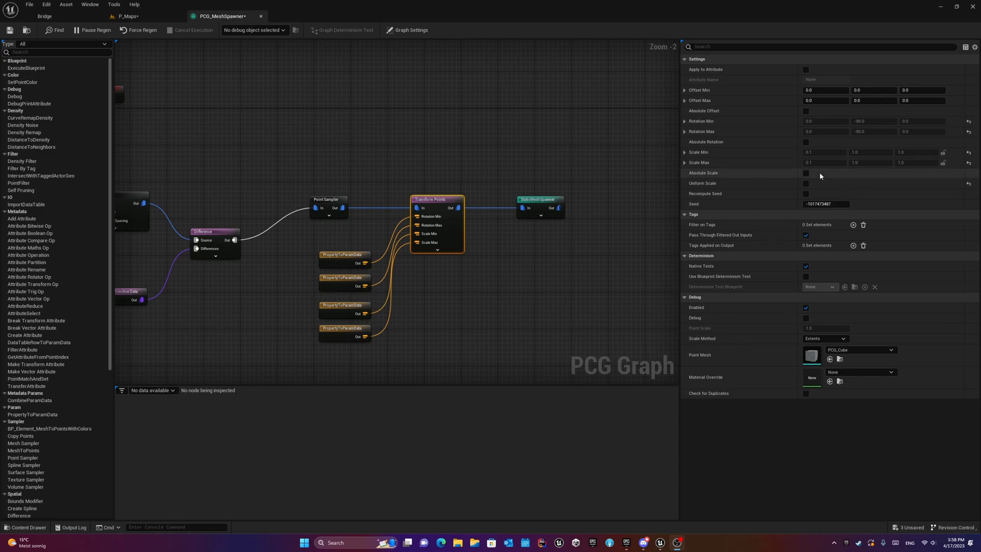
mouse_move(771, 177)
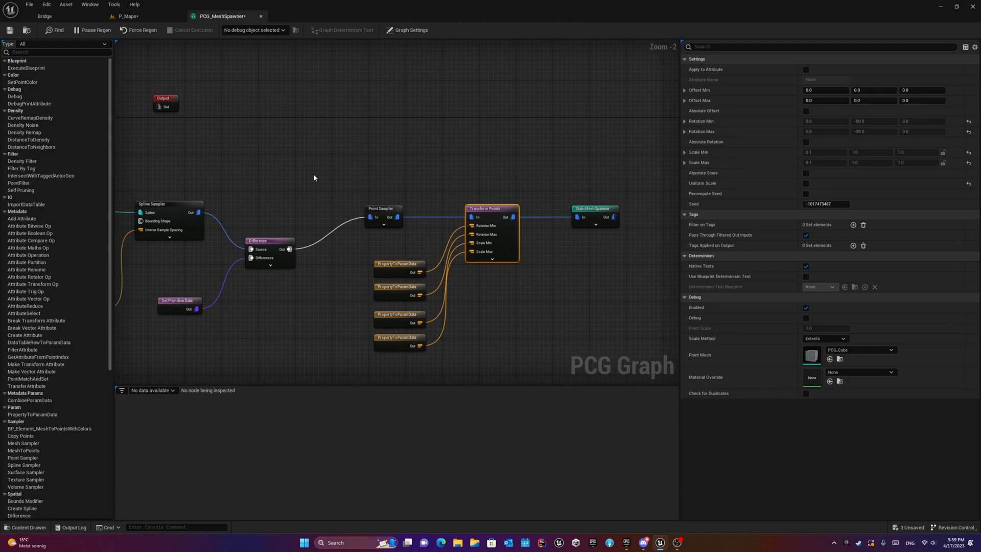
left_click(128, 15)
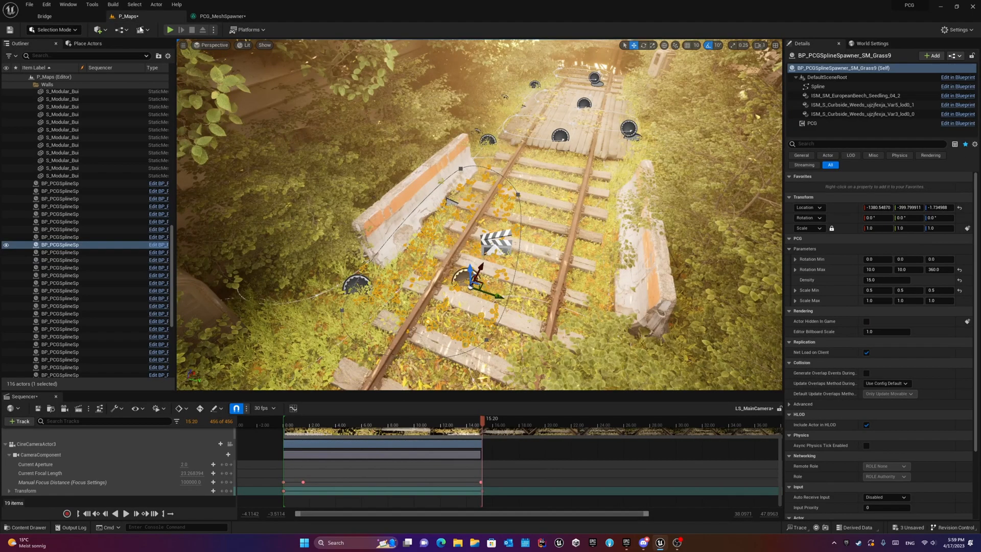
Bring up the Content Browser drawer on the PCG assets folder
left_click(24, 527)
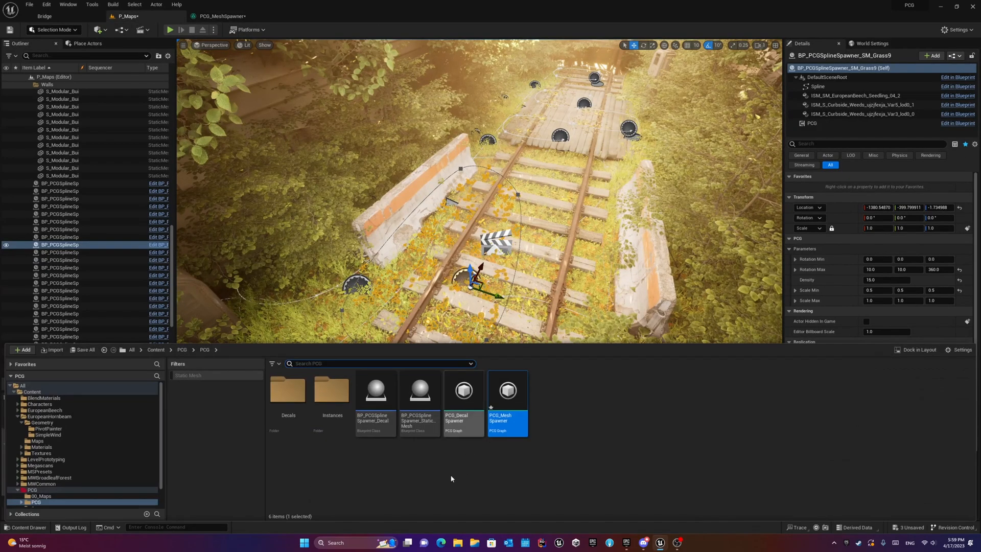
mouse_move(420, 390)
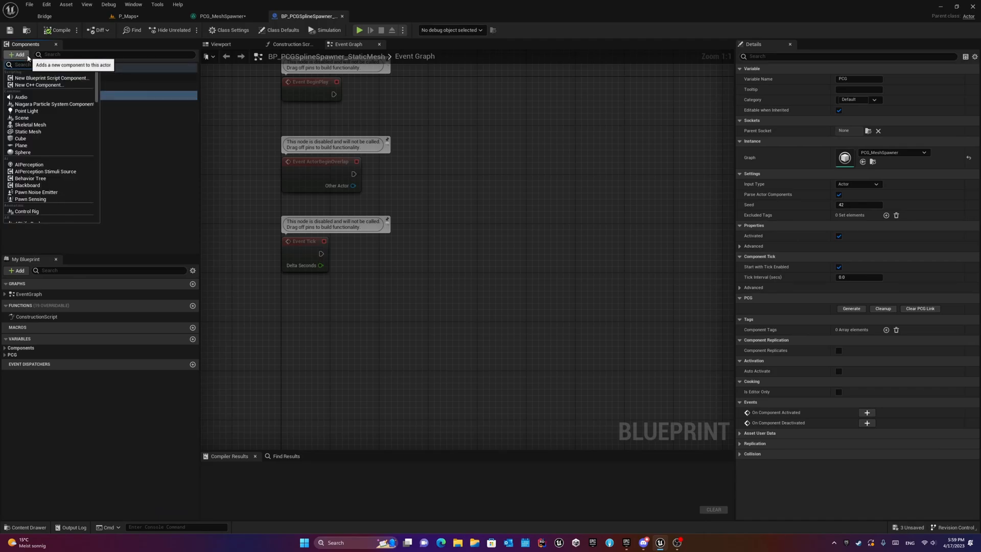
Filter for 'pcg', expand PCG > Parameters to show RotationMin/Max, Density, ScaleMin/Max, then return to the graph
type("pcg")
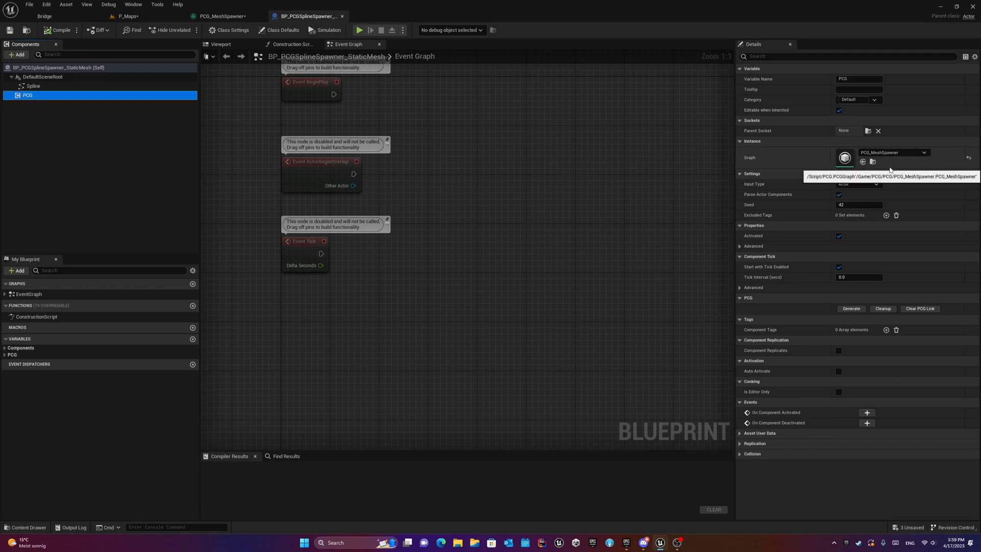
mouse_move(462, 204)
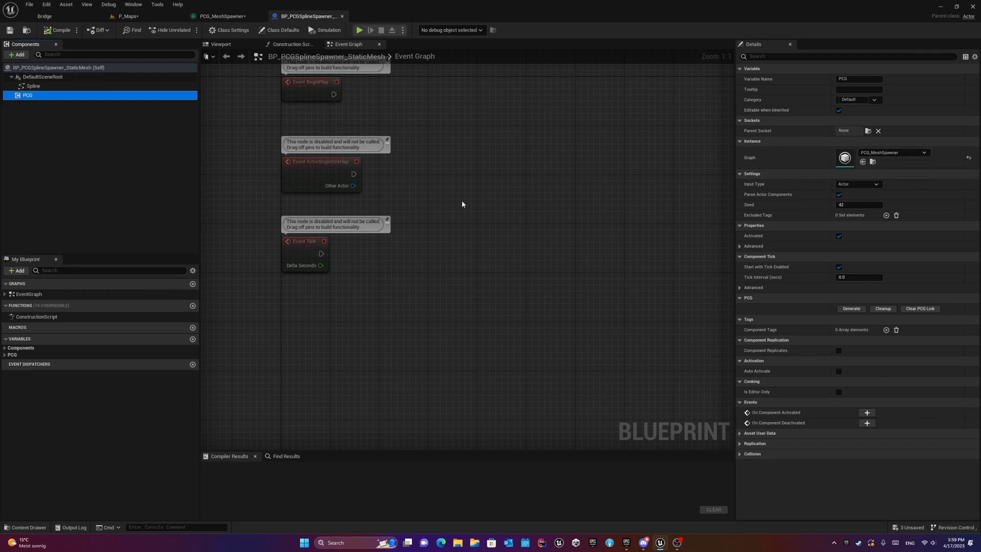
left_click(4, 354)
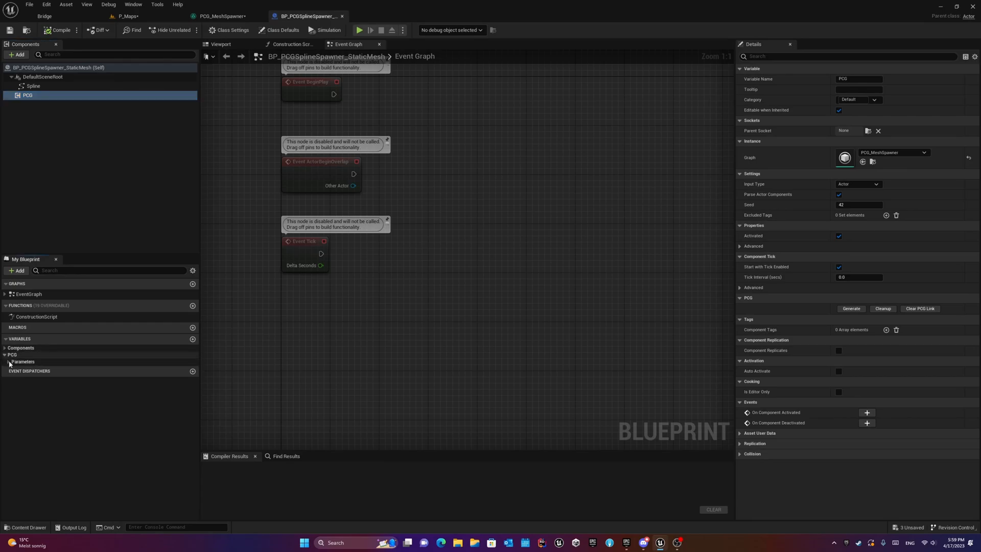
left_click(24, 360)
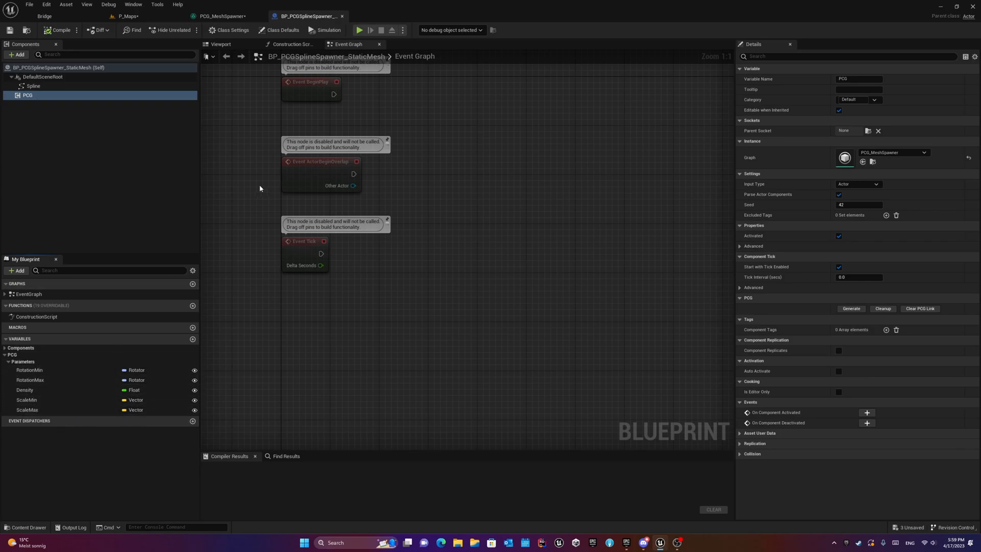
mouse_move(221, 16)
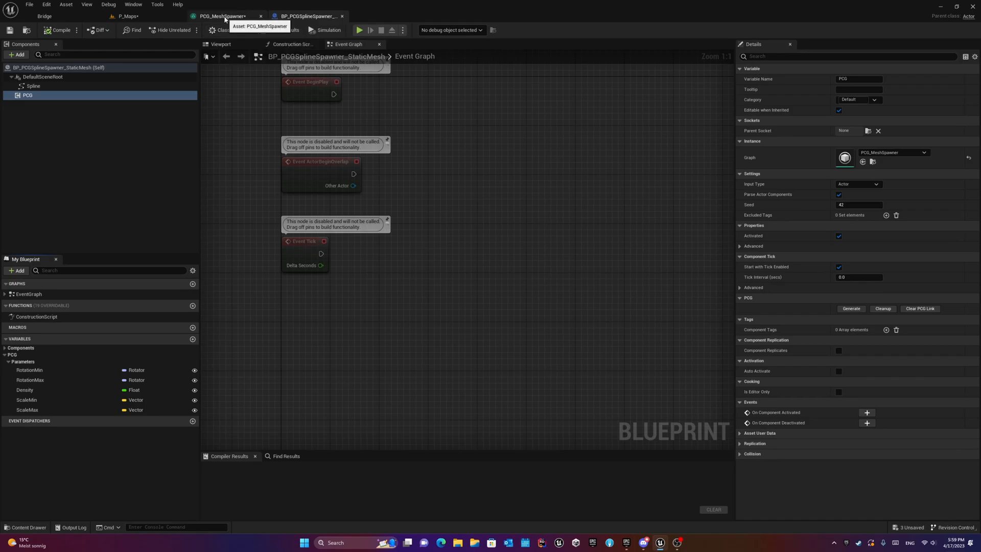
left_click(222, 15)
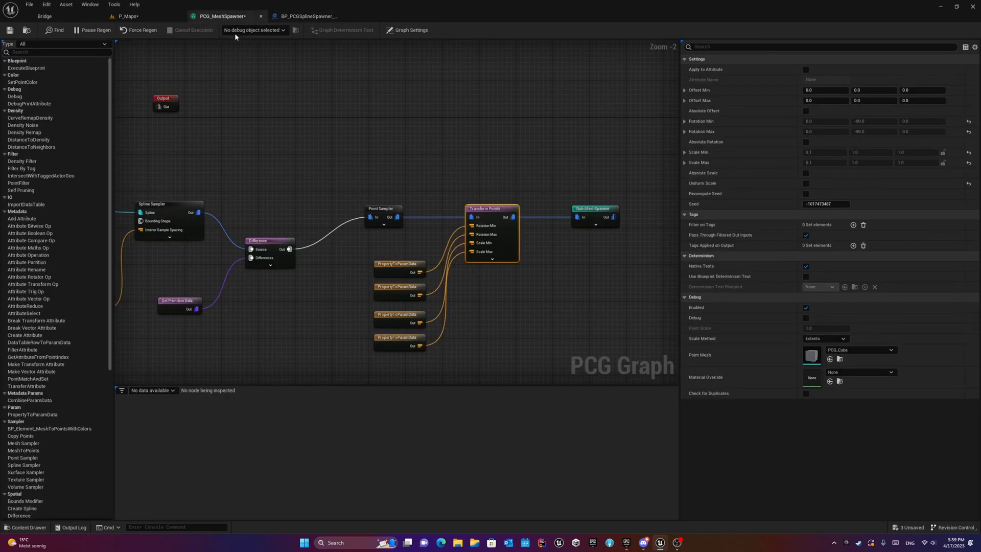
mouse_move(398, 263)
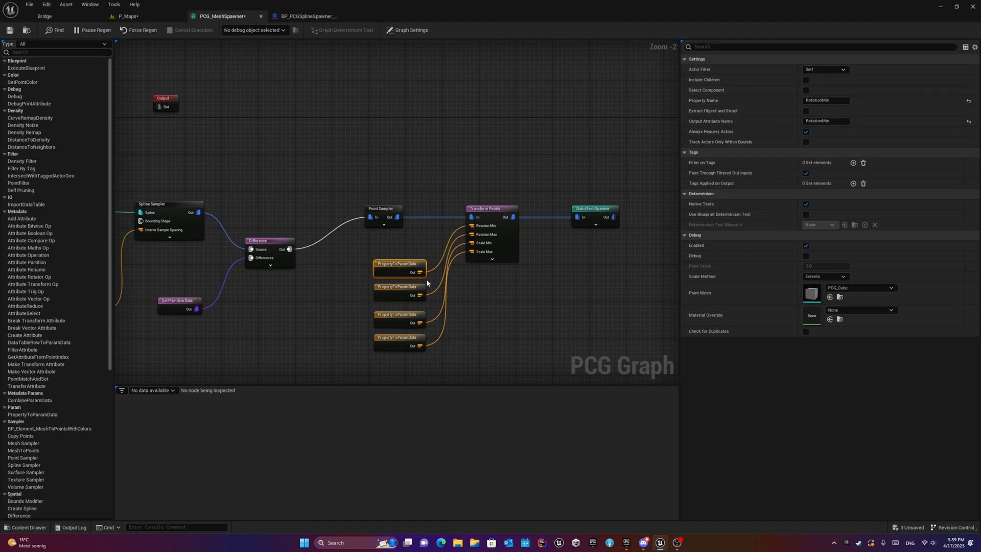
Select the first PropertyToParamData node reading RotationMin from the Self actor
left_click(826, 100)
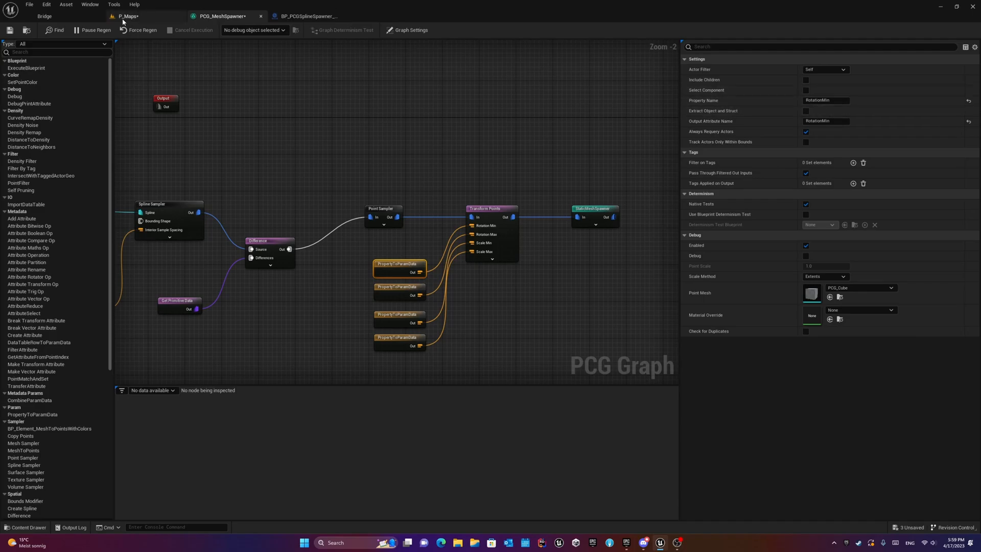
mouse_move(487, 219)
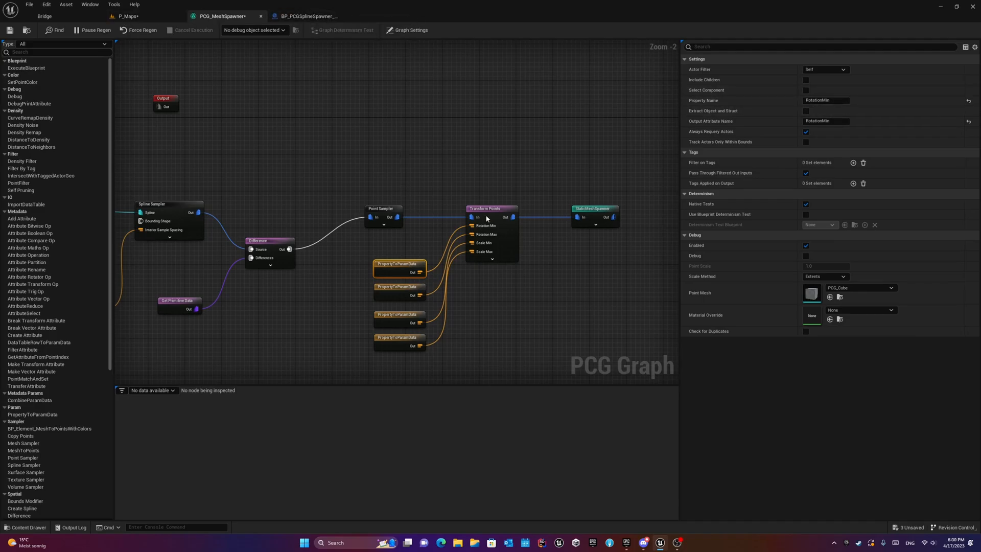
mouse_move(129, 16)
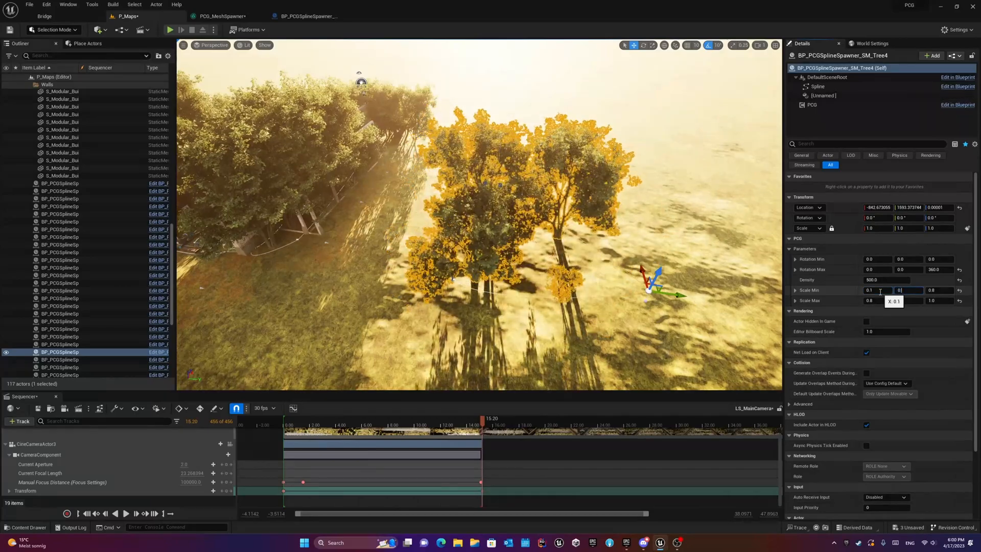
Set the tree spline spawner's Scale Min to 0.1 and Scale Max to 0.5
type("0.1")
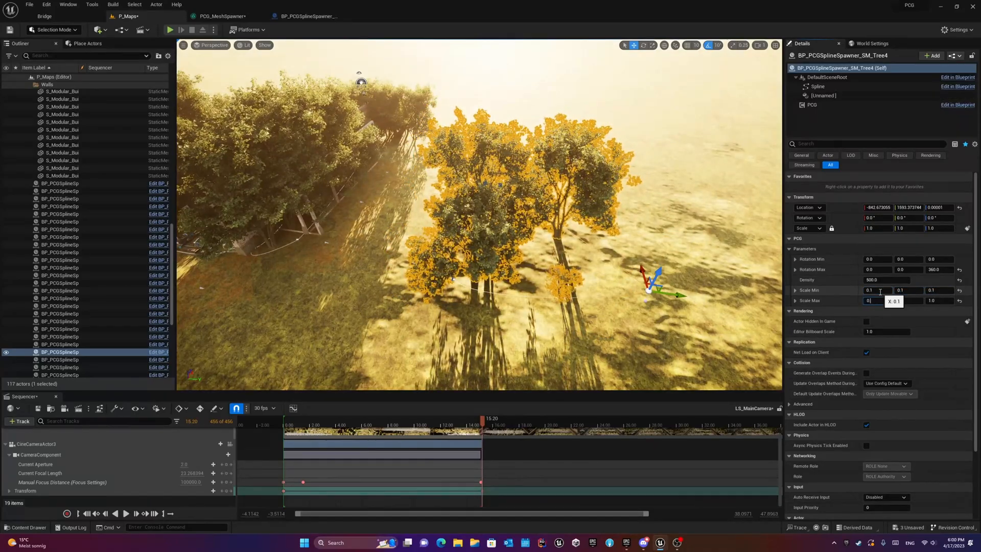
type("0.5")
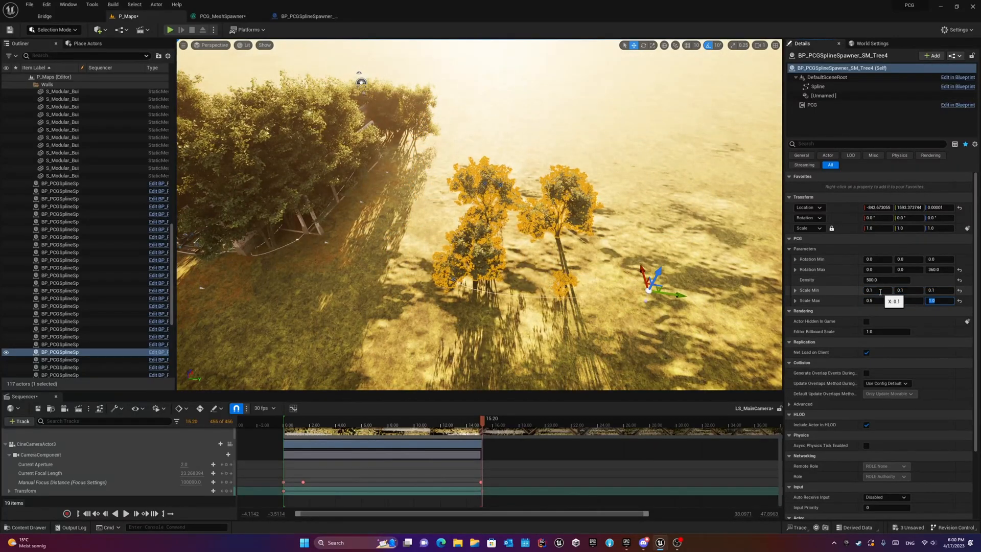